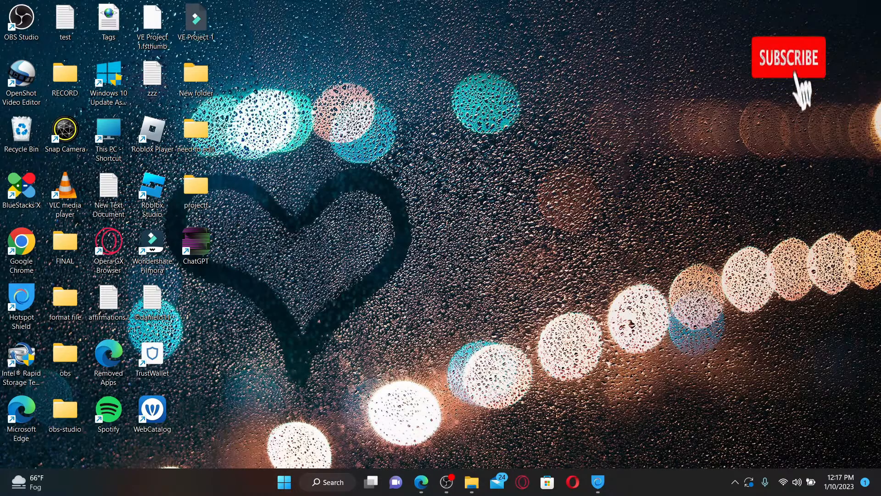
Go to openai.com/dall-e-2 in Edge and reach the OpenAI sign-in page via LOG IN
left_click(788, 57)
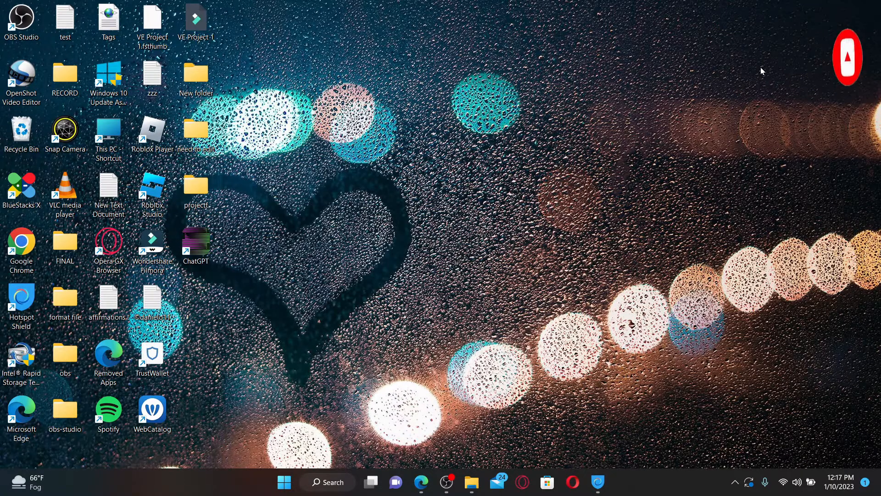
mouse_move(612, 230)
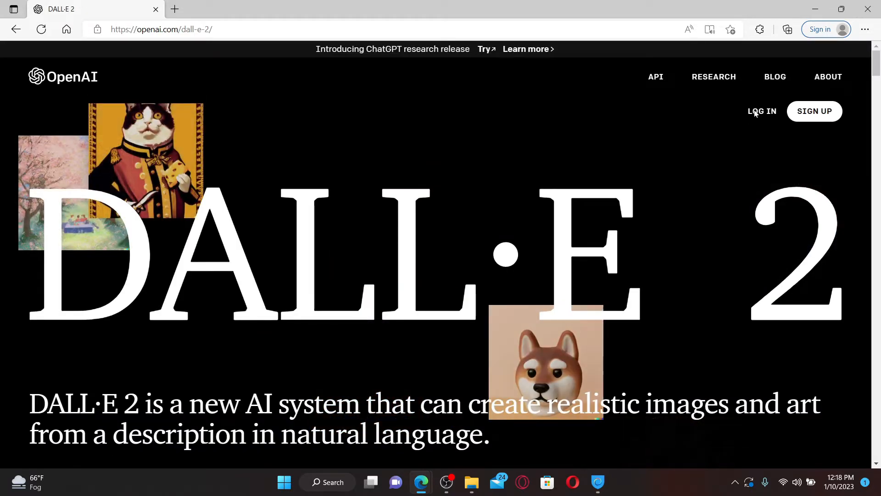
left_click(761, 111)
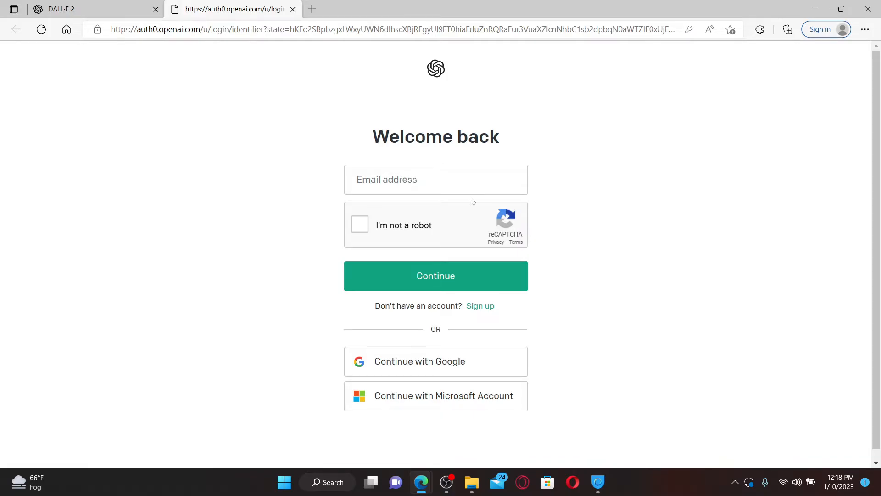
left_click(435, 275)
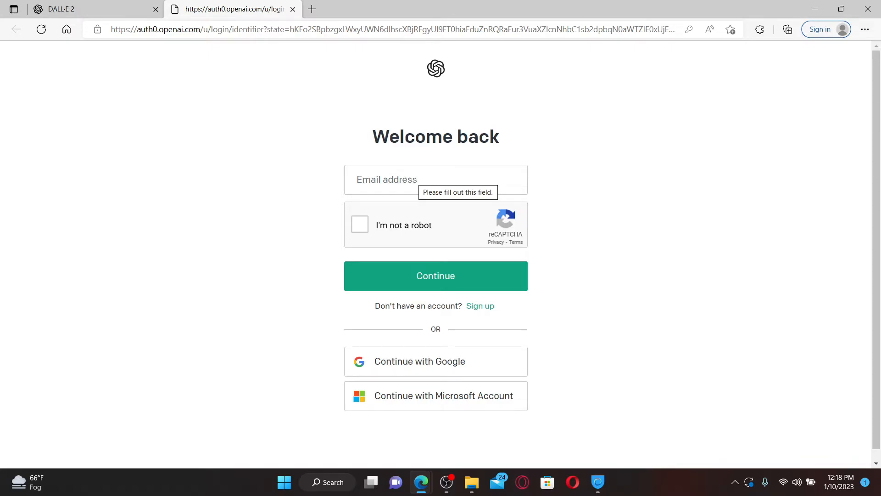
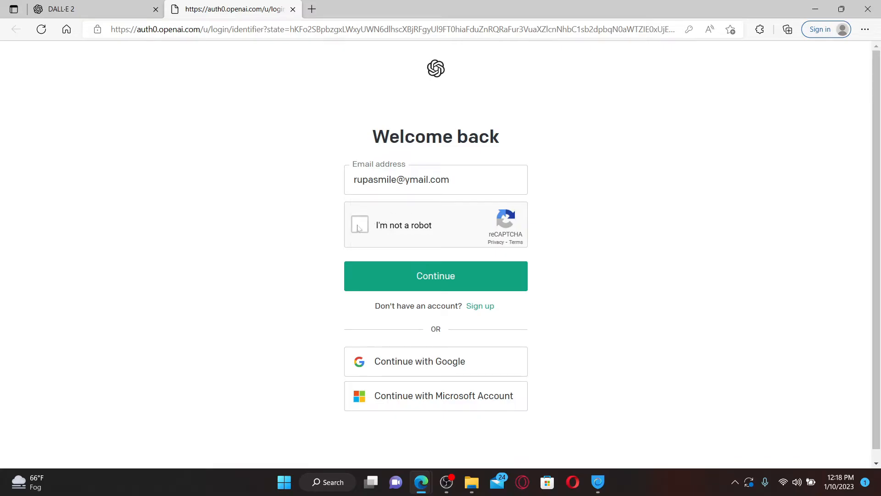
left_click(360, 225)
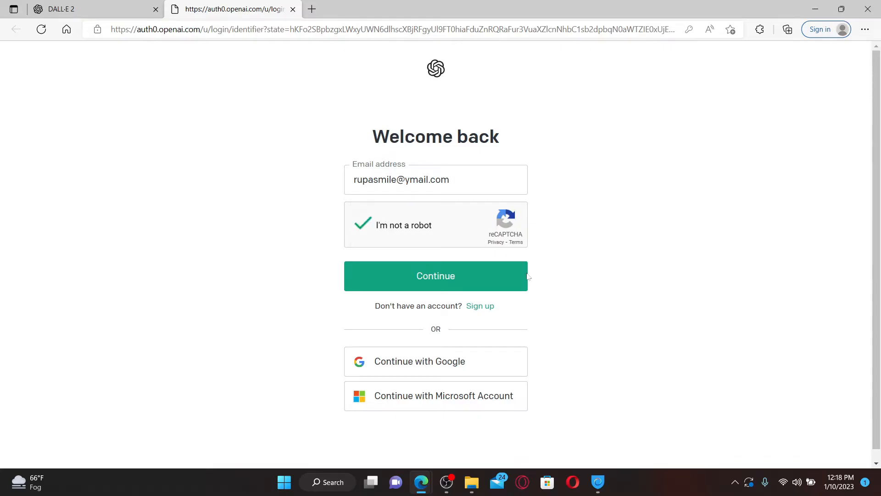
left_click(435, 275)
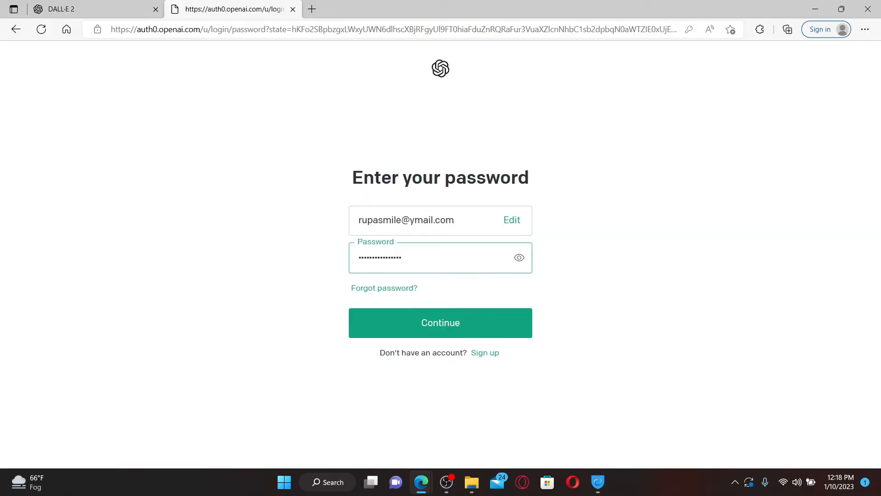
Submit the filled-in password to sign in and land on the DALL·E welcome screen
left_click(440, 322)
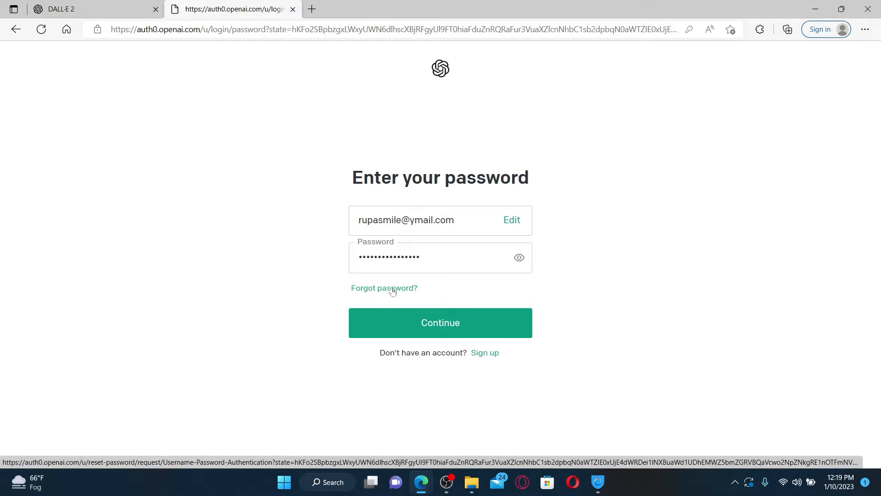
mouse_move(466, 285)
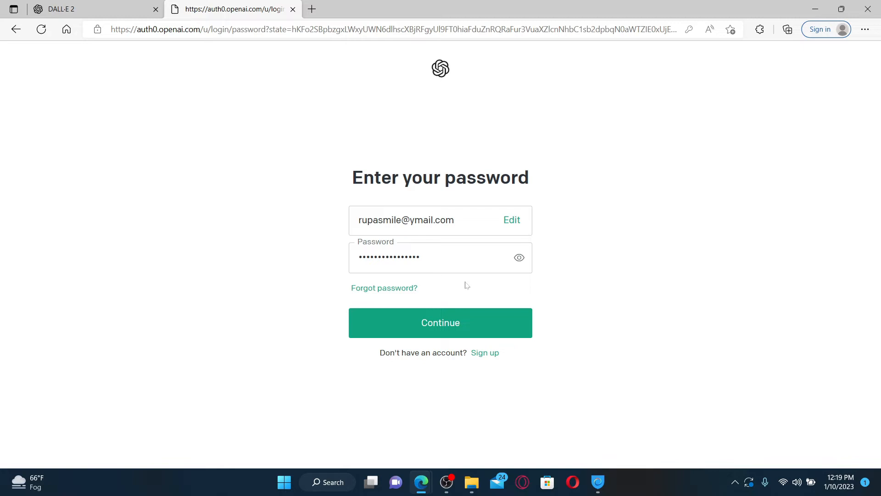
left_click(440, 322)
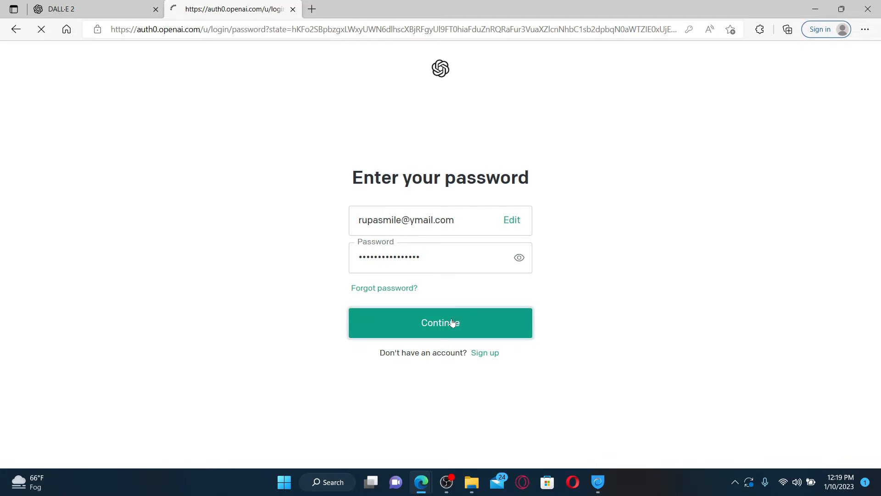
left_click(439, 322)
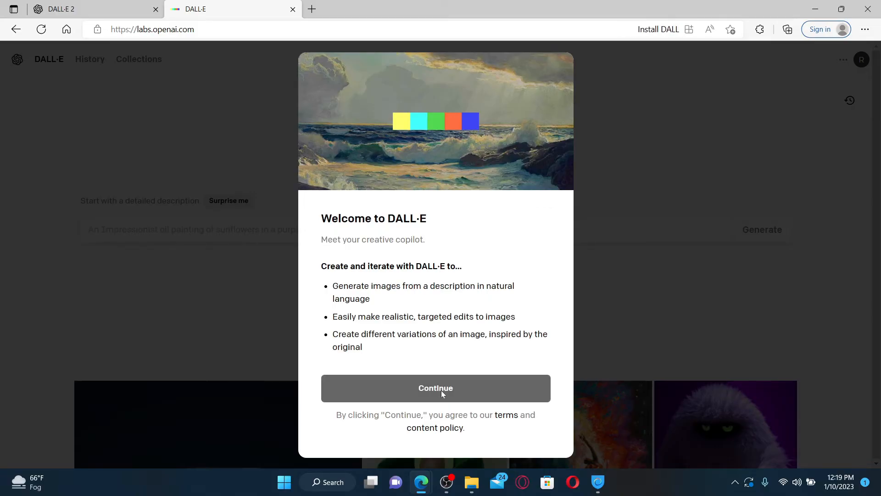
Dismiss the Welcome to DALL·E message and browse down the example image gallery
left_click(435, 387)
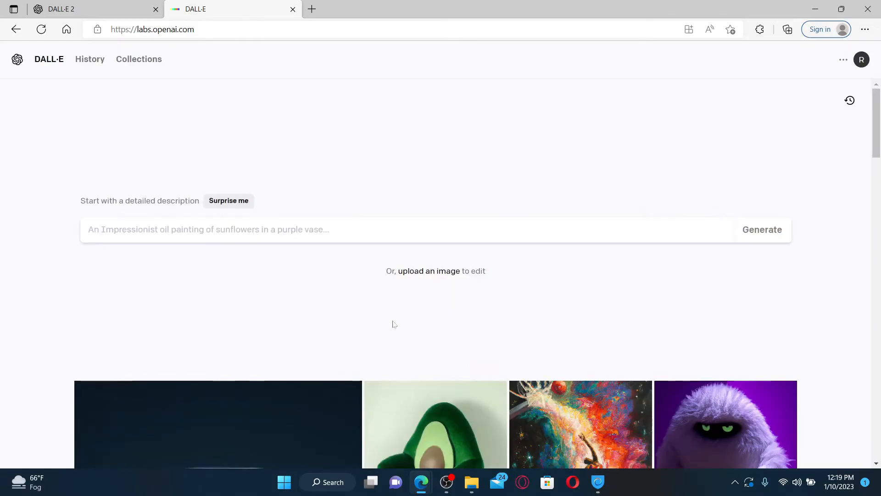
scroll("down", 3)
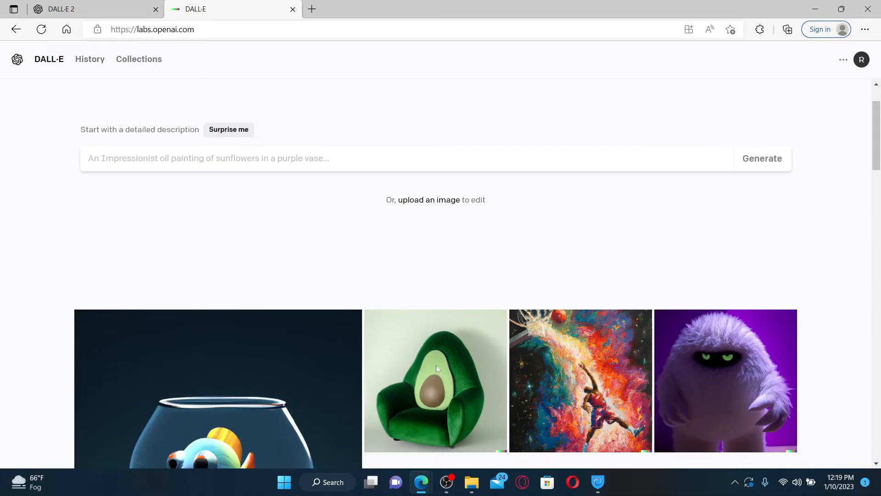
scroll("down", 3)
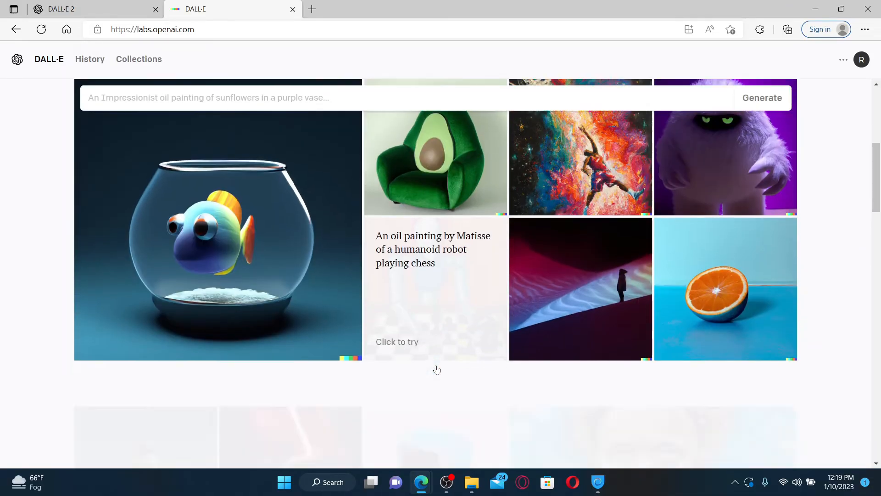
scroll("down", 3)
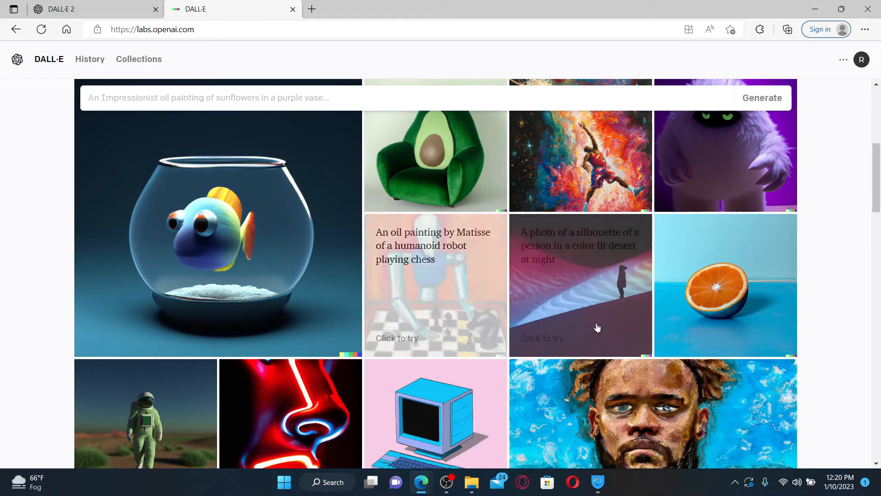